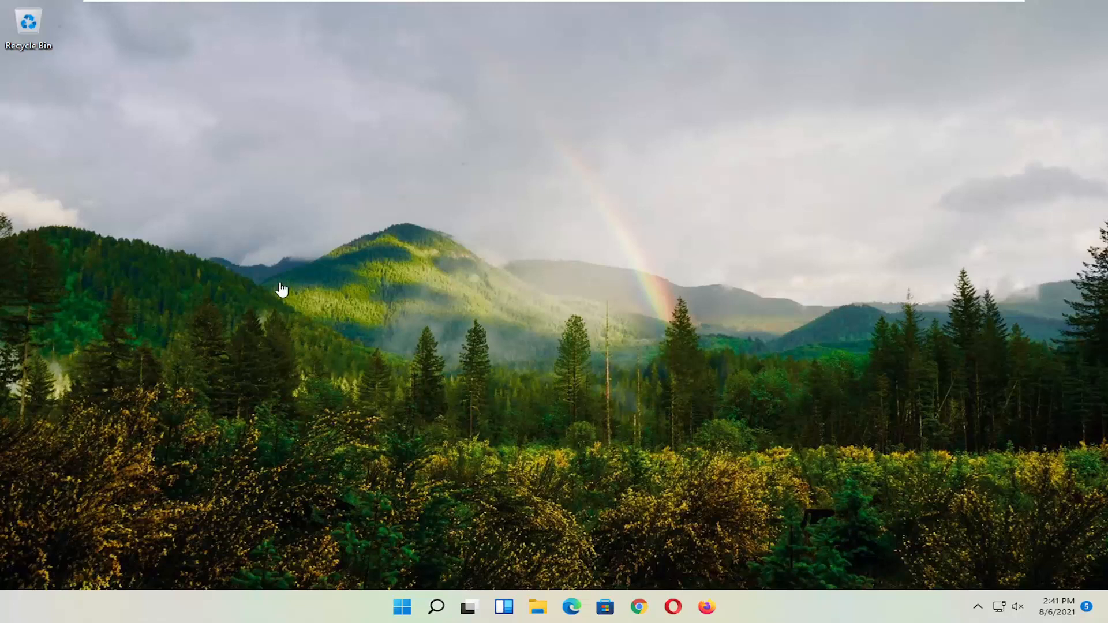
{"action": "mouse_move", "coordinate": [379, 552]}
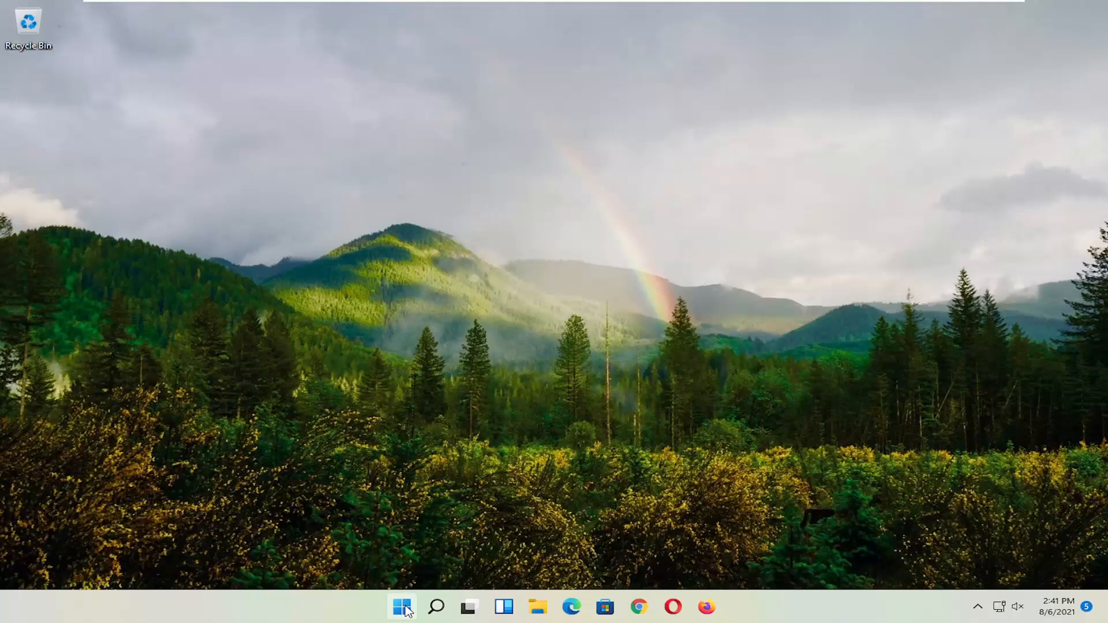
Browse the Start button's quick system tools list and pick an entry.
{"action": "right_click", "coordinate": [402, 605]}
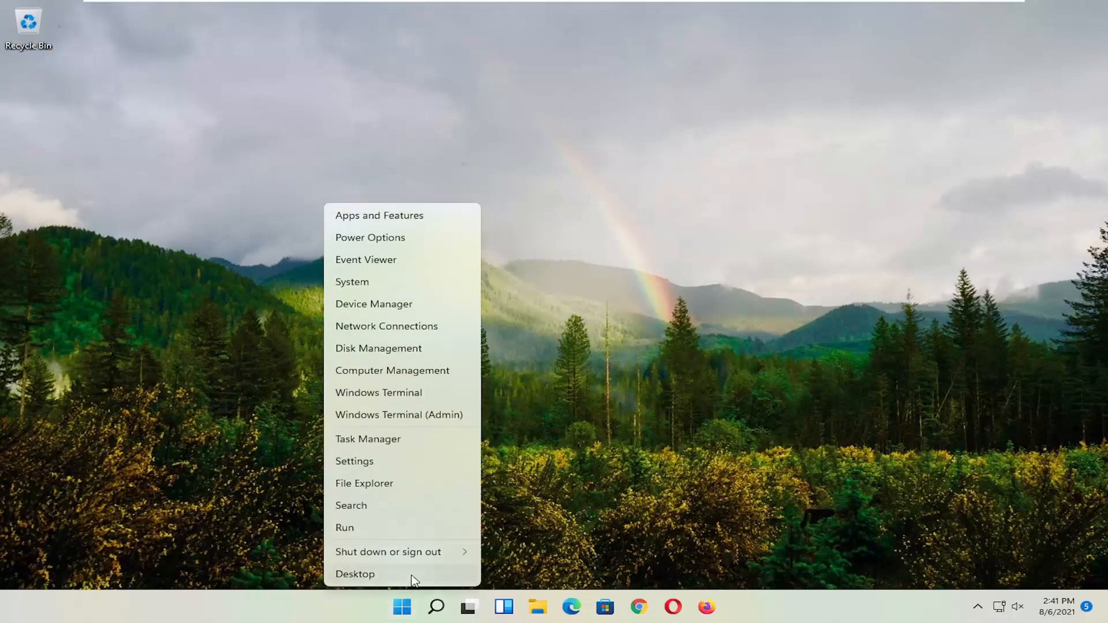
{"action": "mouse_move", "coordinate": [388, 552]}
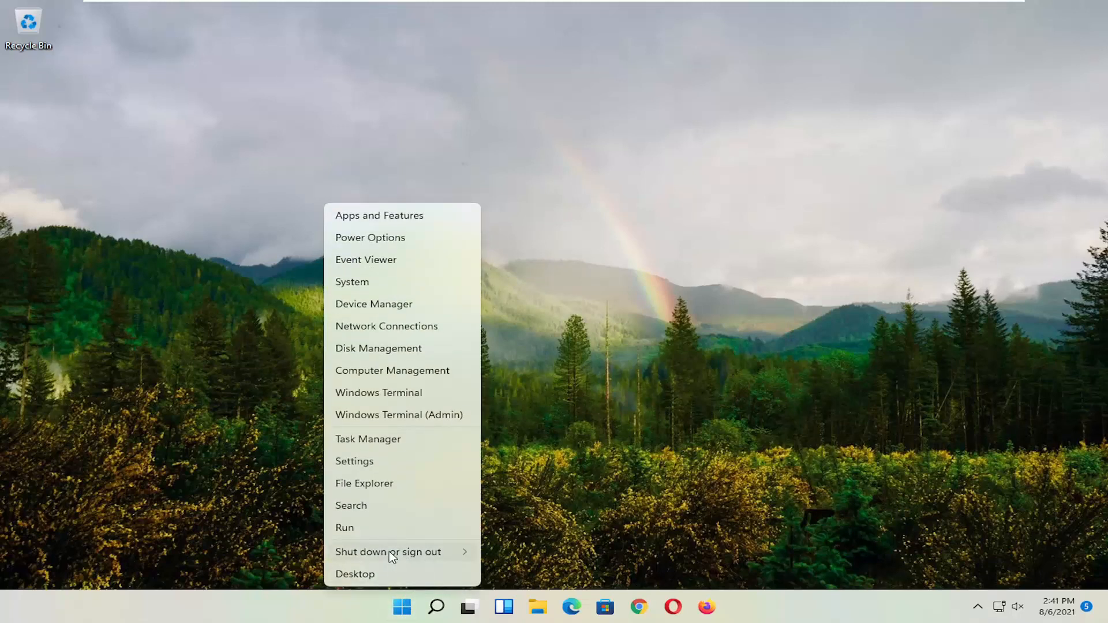
{"action": "left_click", "coordinate": [388, 551]}
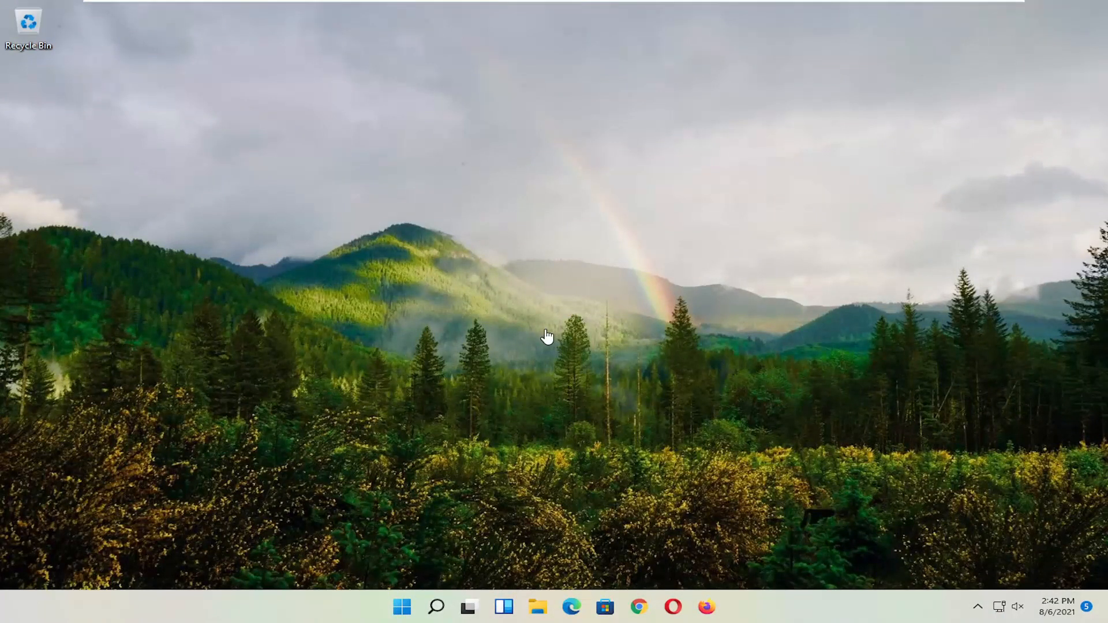
{"action": "mouse_move", "coordinate": [445, 559]}
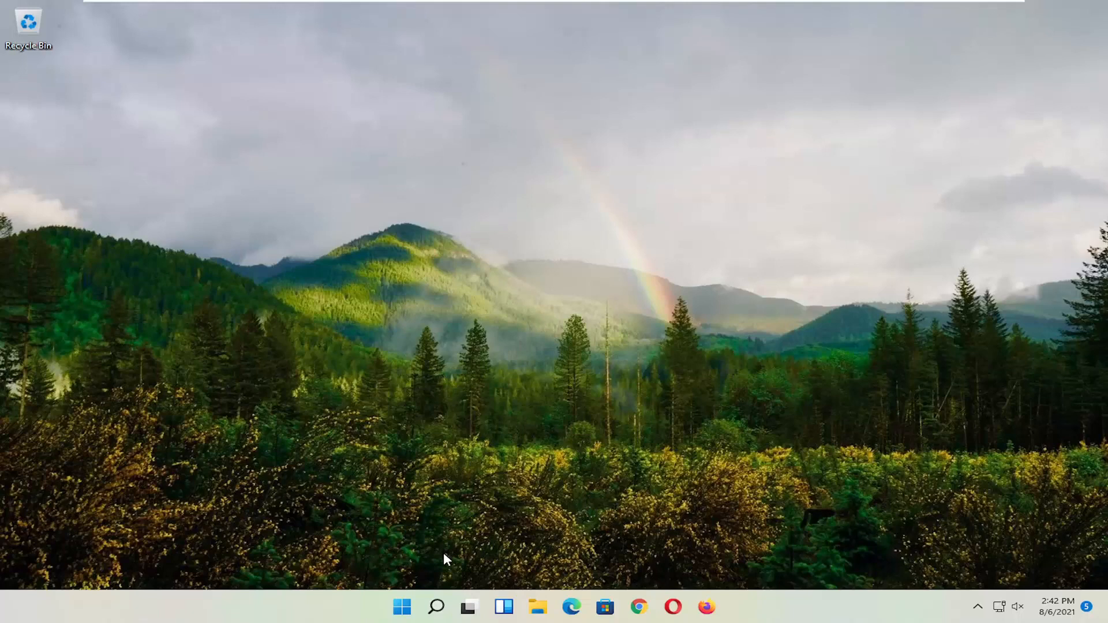
{"action": "mouse_move", "coordinate": [436, 606]}
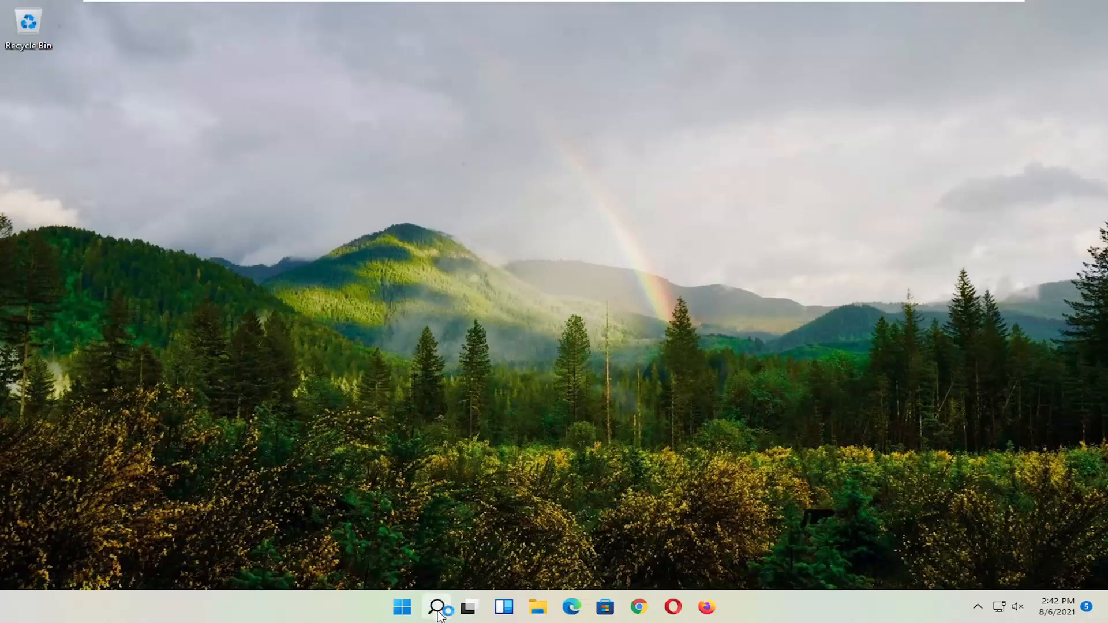
Search for 'cmd' and run Command Prompt as administrator.
{"action": "left_click", "coordinate": [436, 606]}
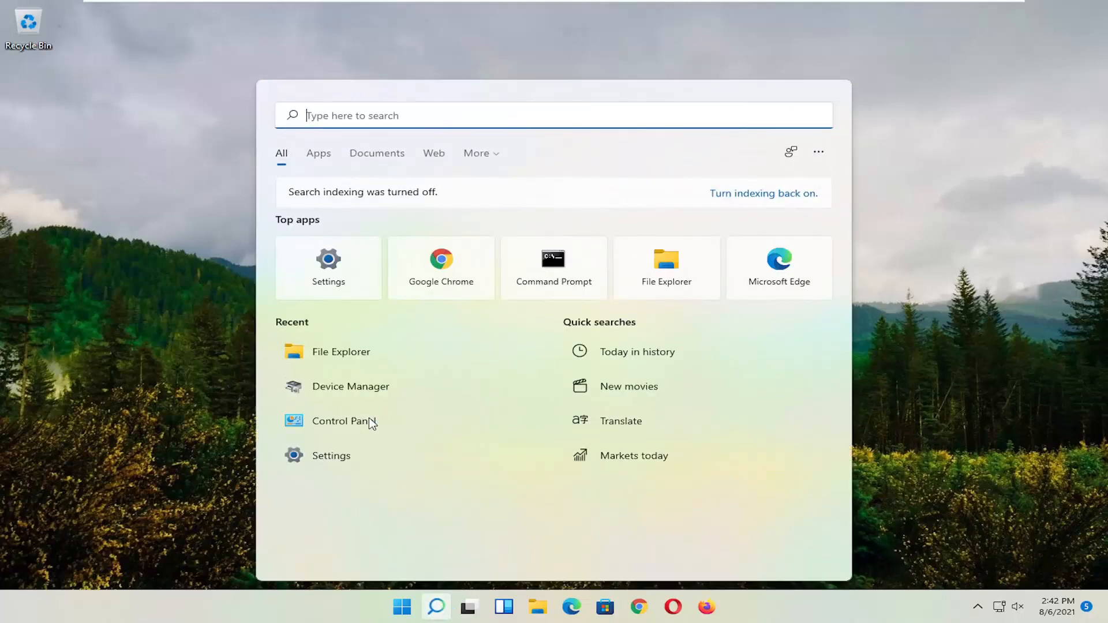
{"action": "type", "text": "cmd"}
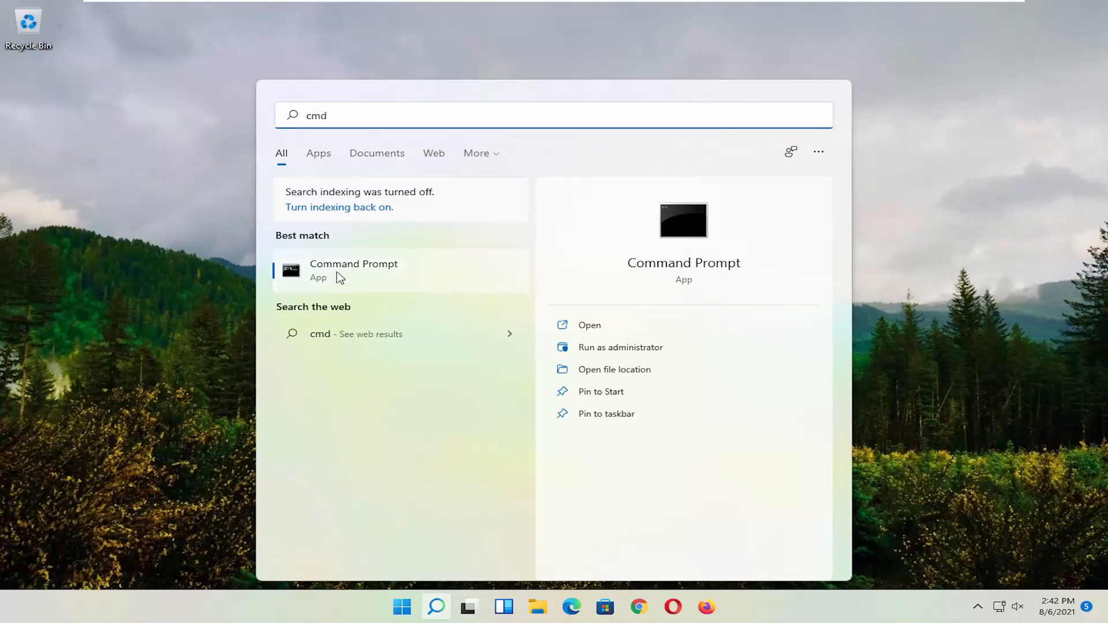
{"action": "right_click", "coordinate": [353, 270]}
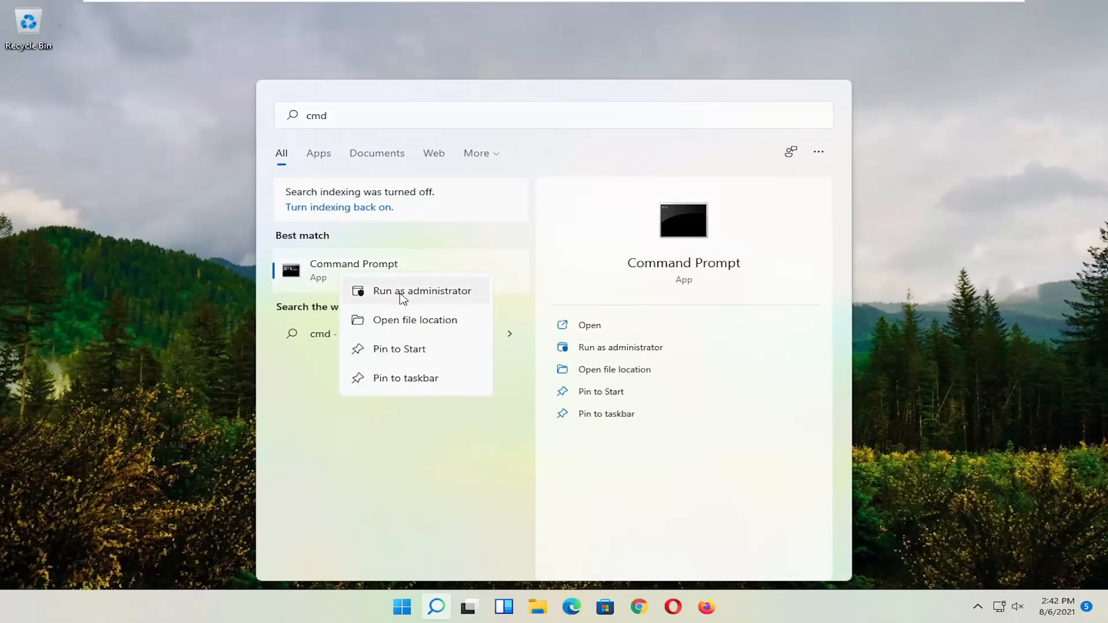
{"action": "left_click", "coordinate": [422, 290]}
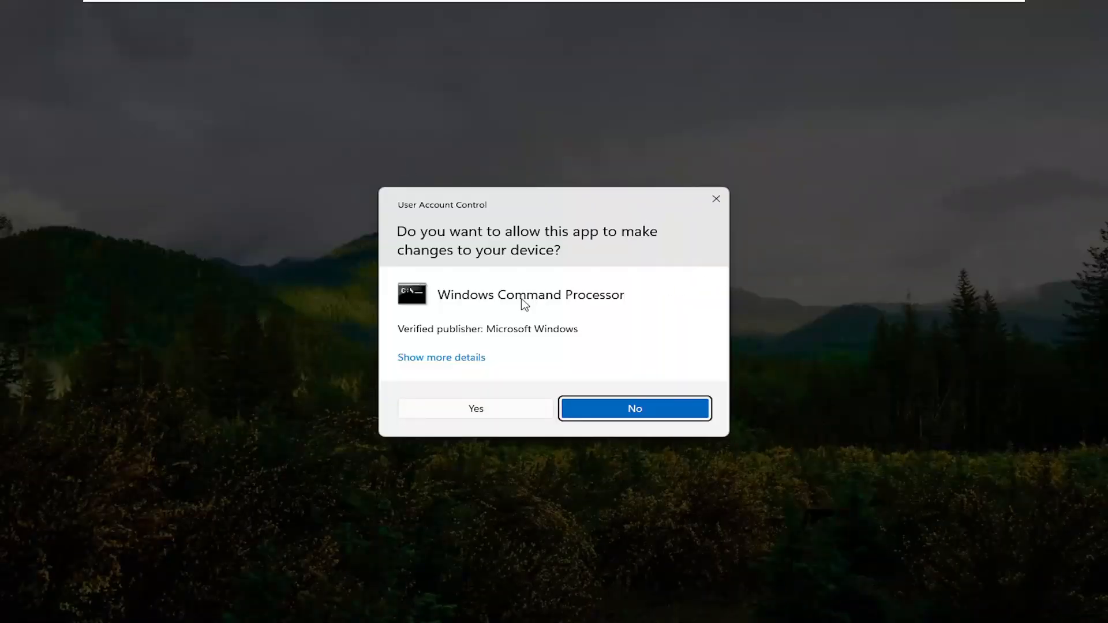
Approve the UAC prompt and run 'sfc /scannow' in the elevated Command Prompt.
{"action": "left_click", "coordinate": [474, 409]}
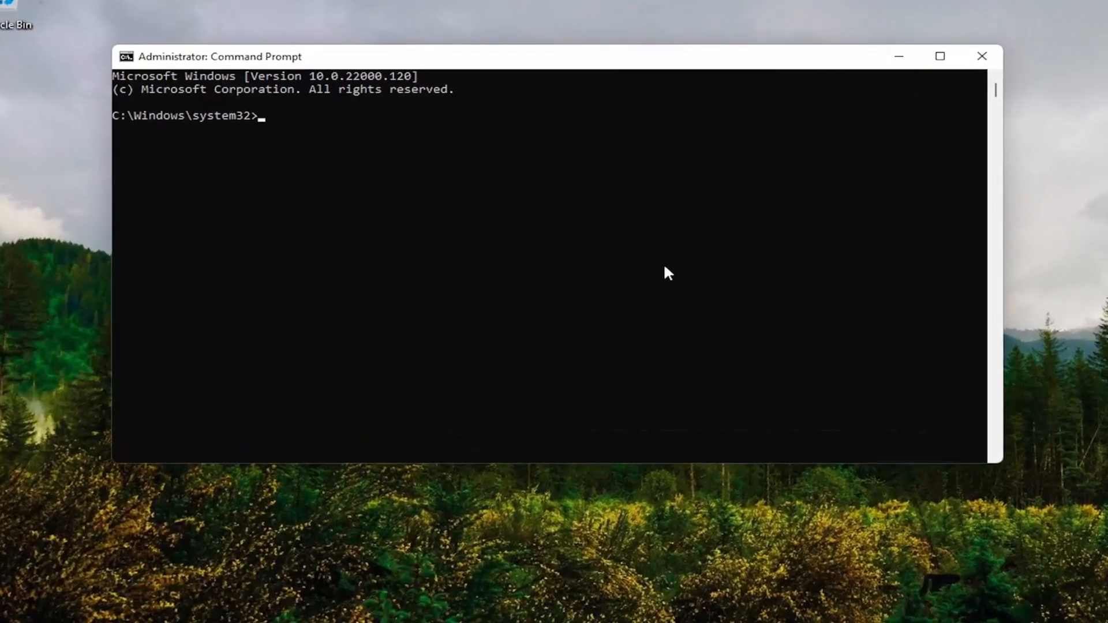
{"action": "type", "text": "sfc"}
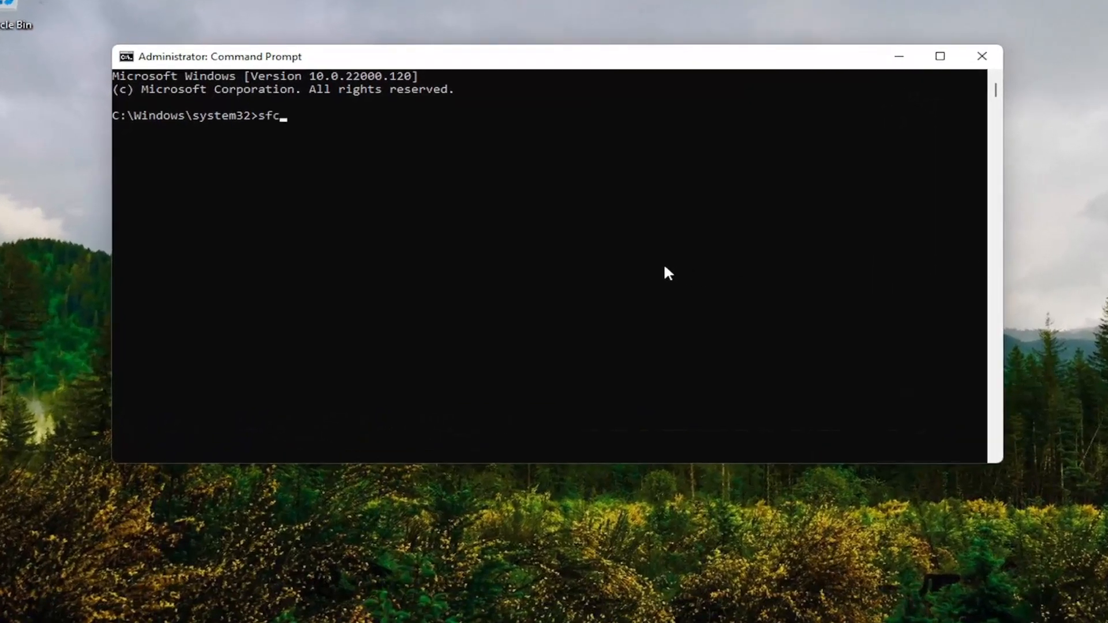
{"action": "type", "text": "/sca"}
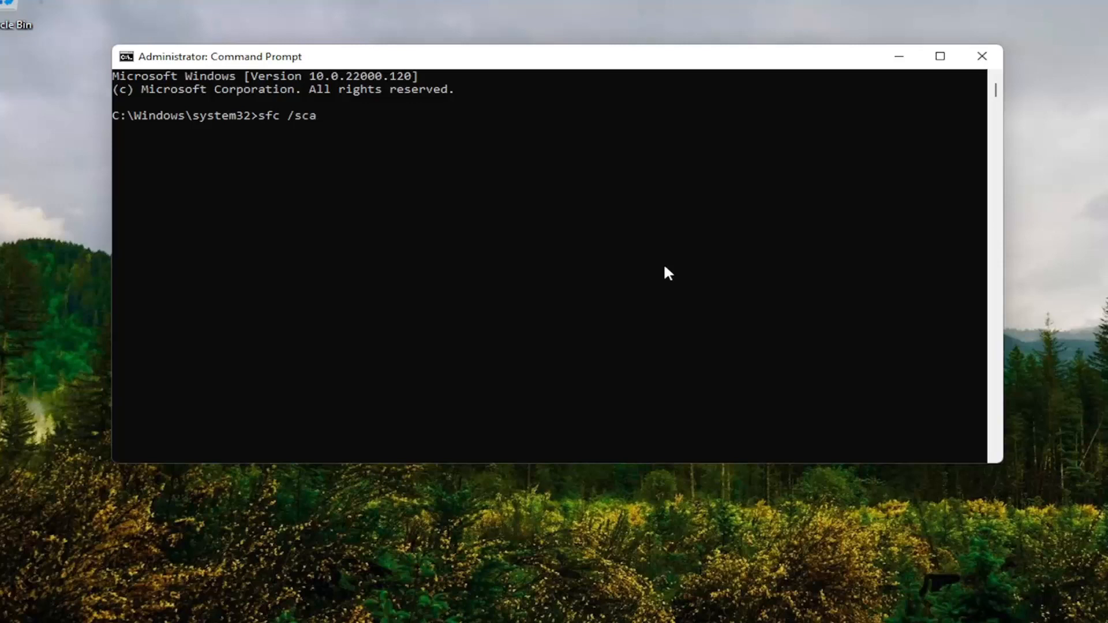
{"action": "type", "text": "nnow"}
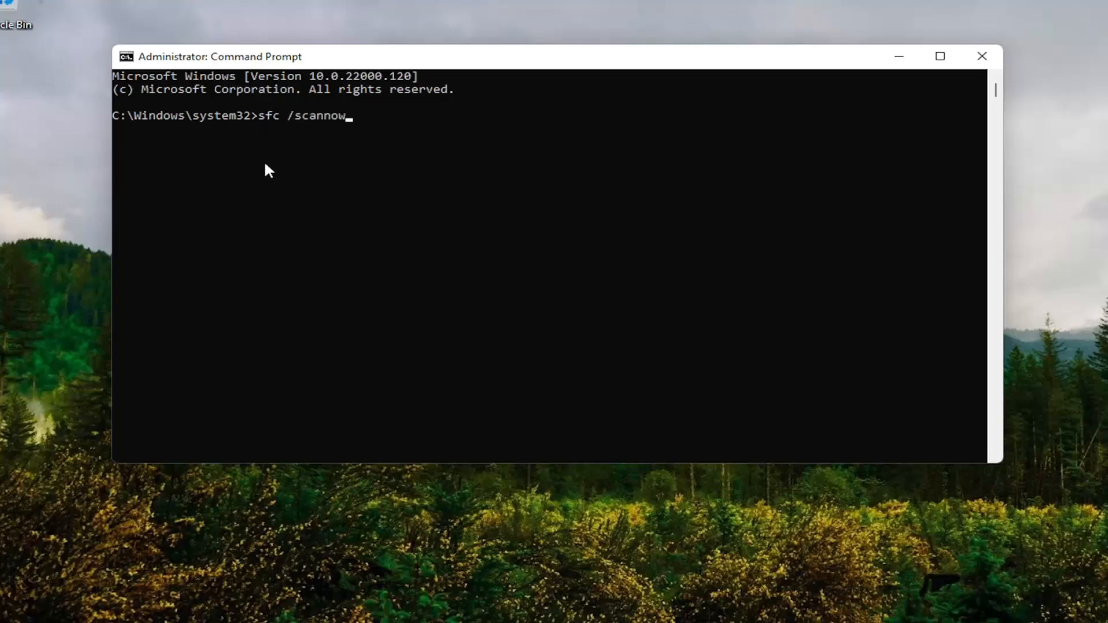
{"action": "key", "text": "Enter"}
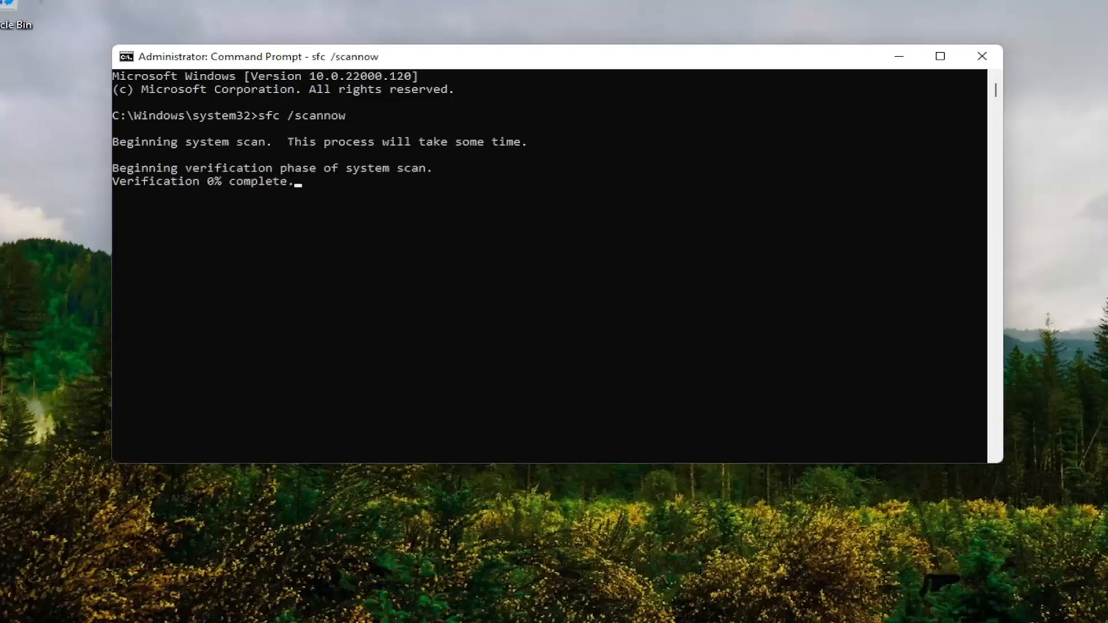